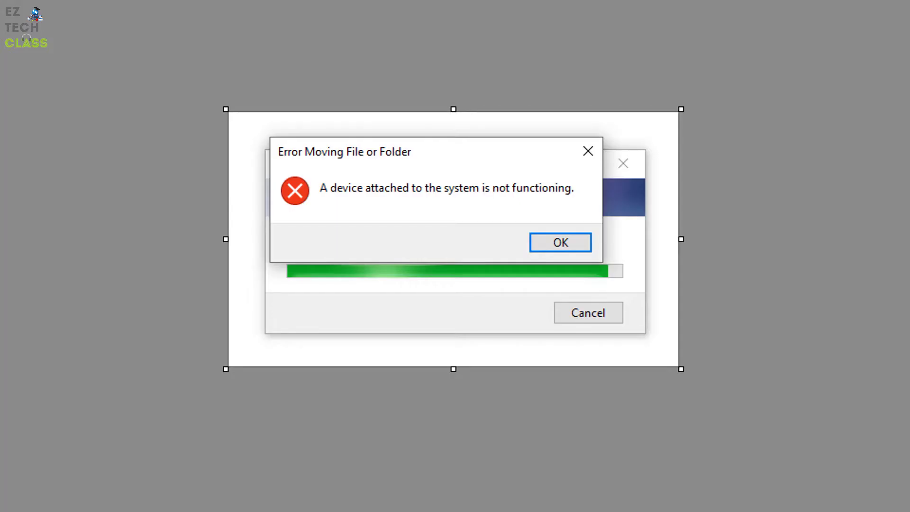
mouse_move(812, 167)
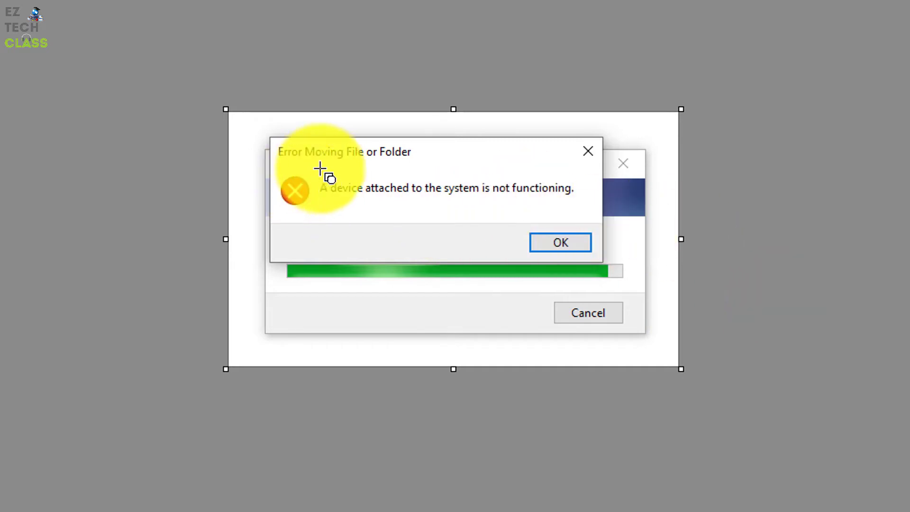
mouse_move(346, 210)
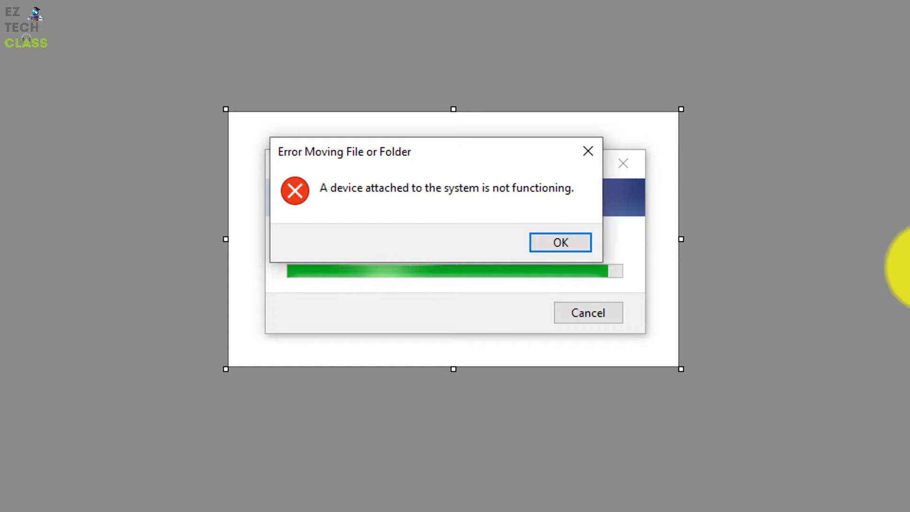
- Copy 125APPLE from DCIM into Family pictures, dismiss the device error, retry and merge
left_click(559, 243)
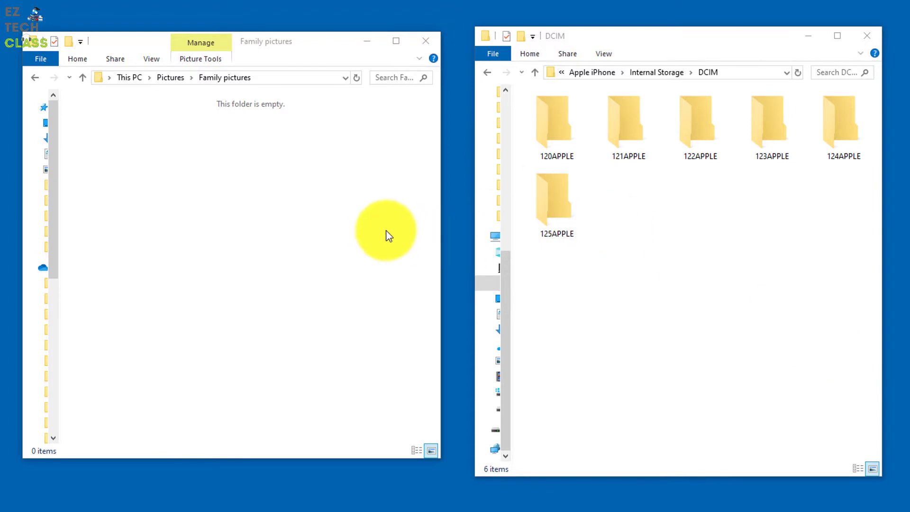
mouse_move(407, 227)
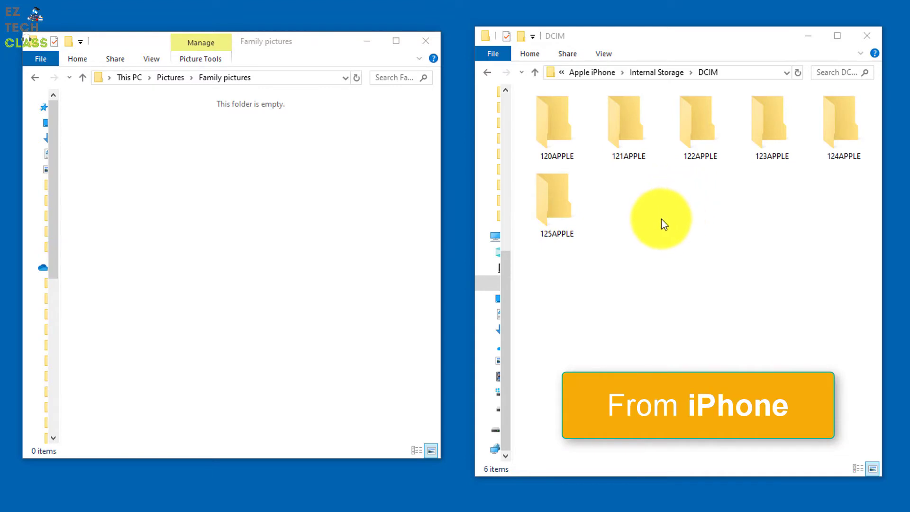
mouse_move(735, 184)
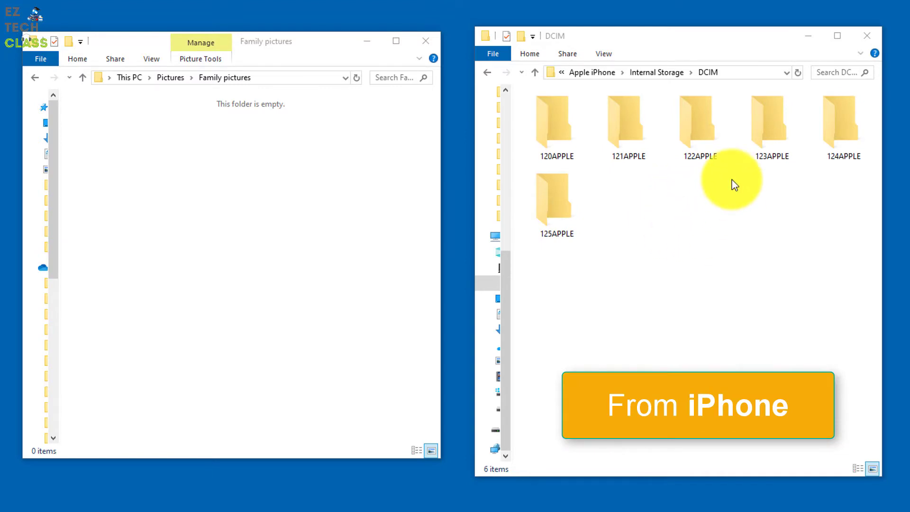
mouse_move(371, 198)
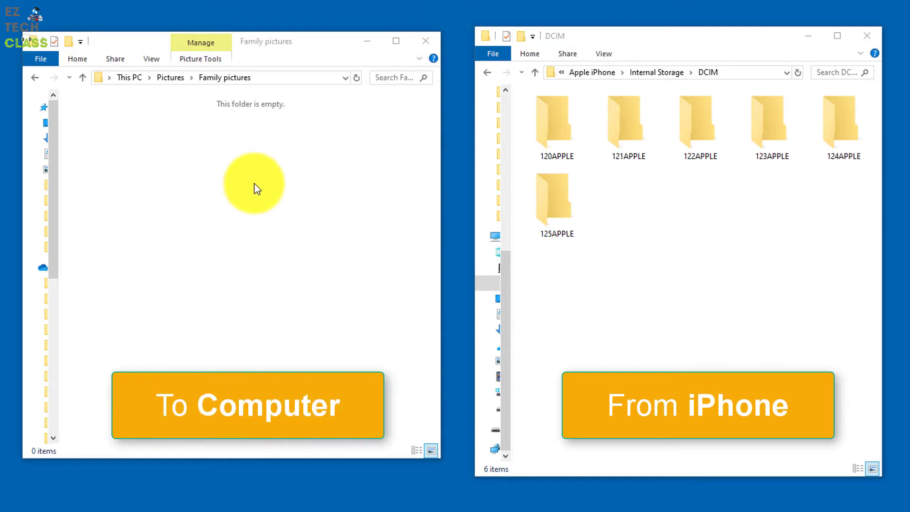
mouse_move(699, 181)
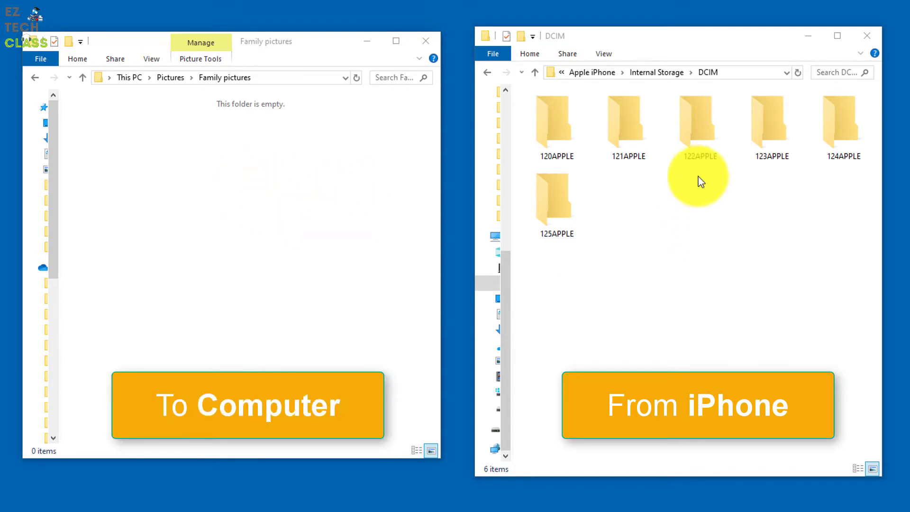
mouse_move(305, 192)
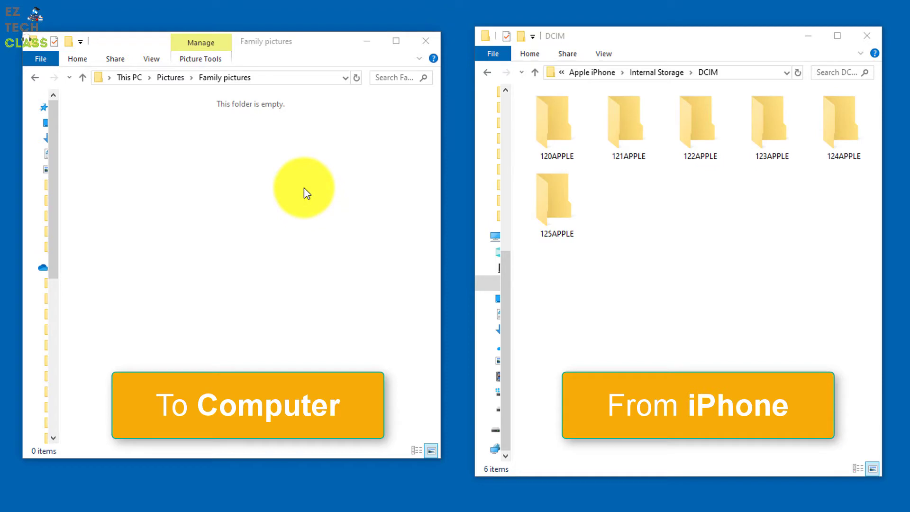
left_click(556, 204)
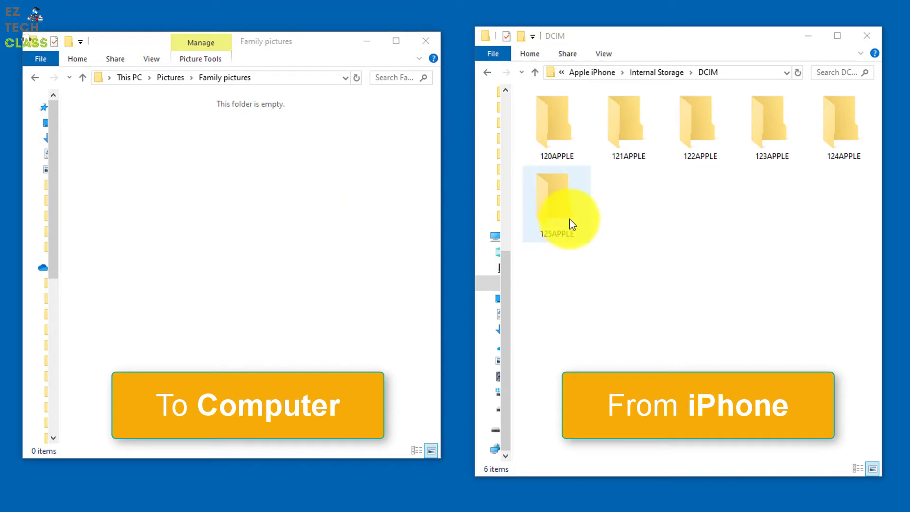
mouse_move(572, 207)
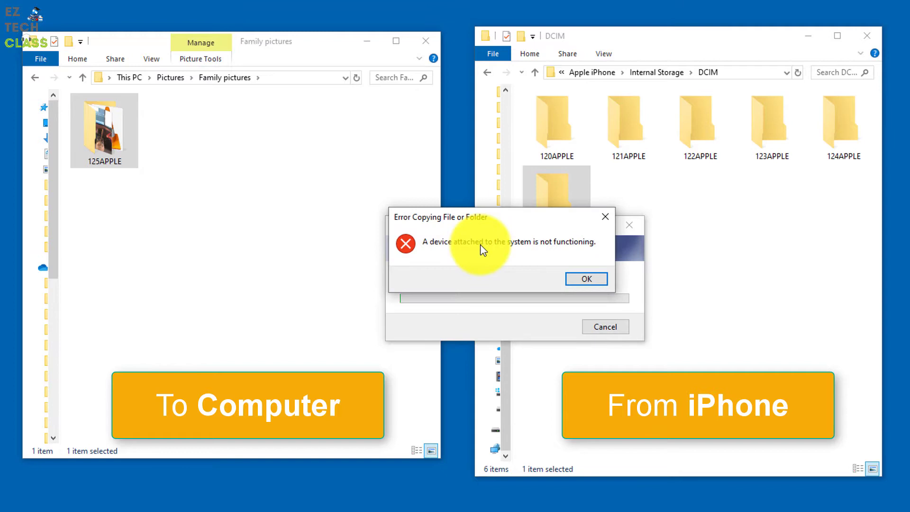
mouse_move(483, 259)
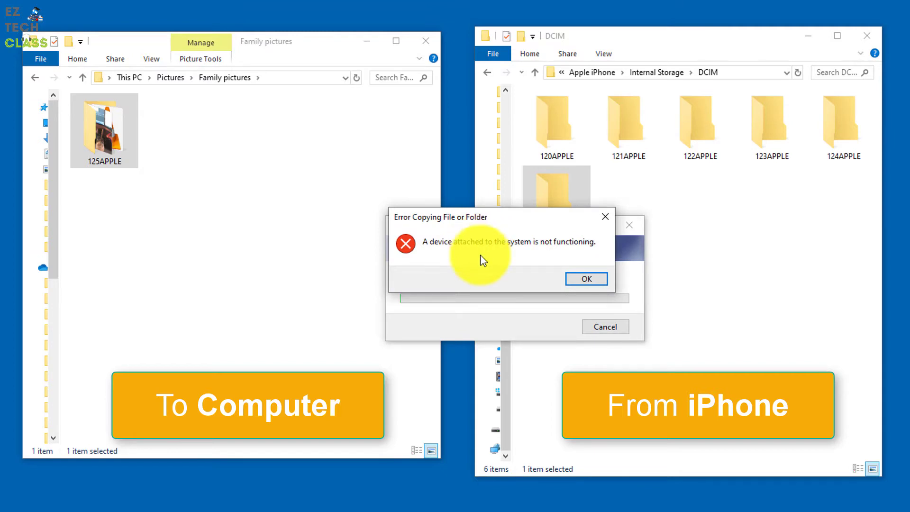
mouse_move(454, 240)
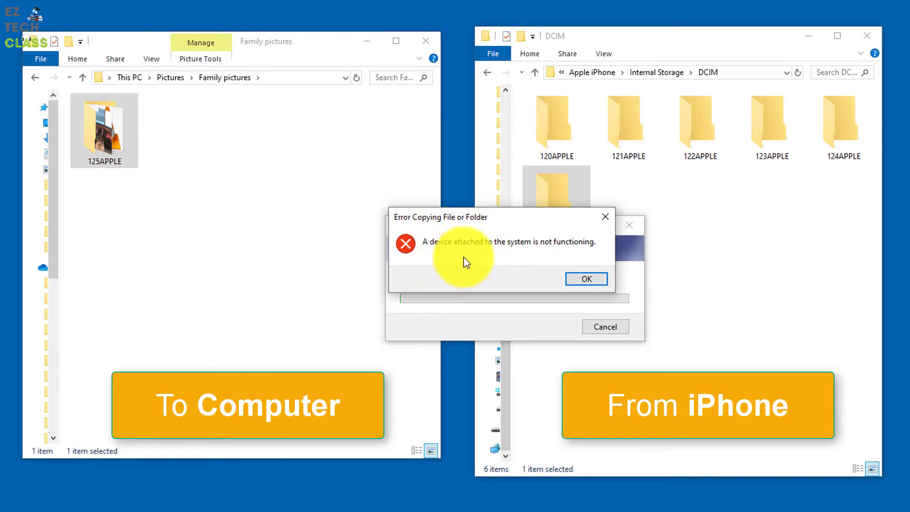
mouse_move(563, 258)
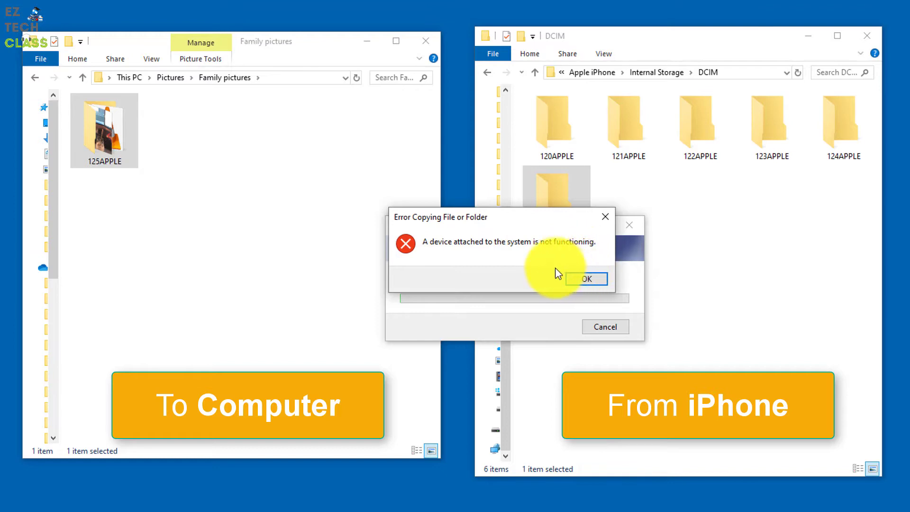
left_click(586, 280)
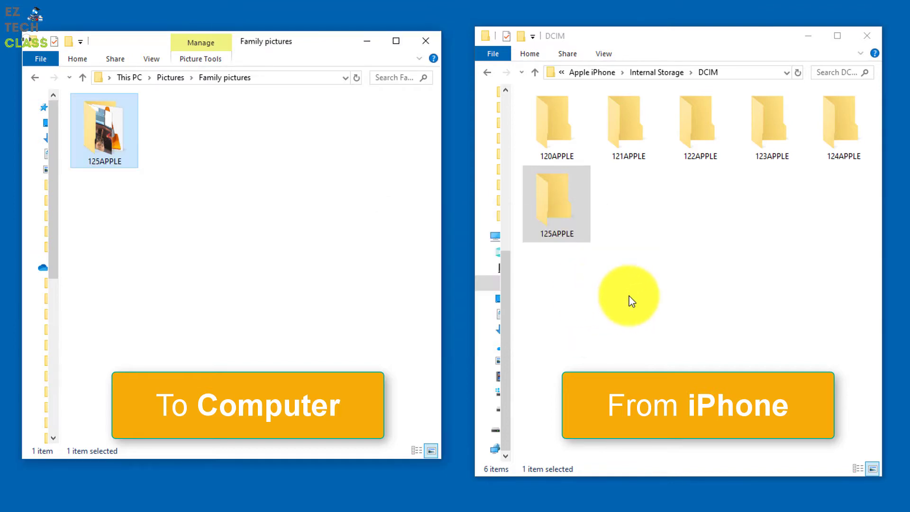
left_click(556, 203)
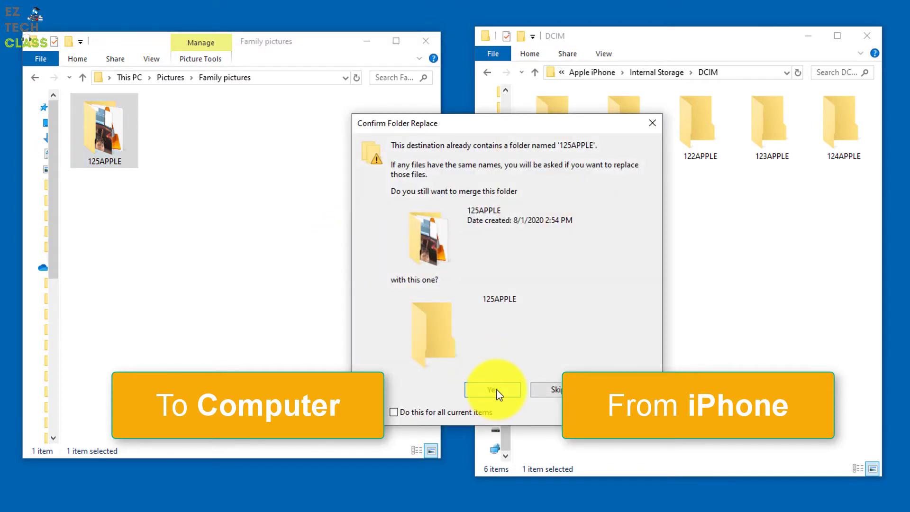
left_click(491, 390)
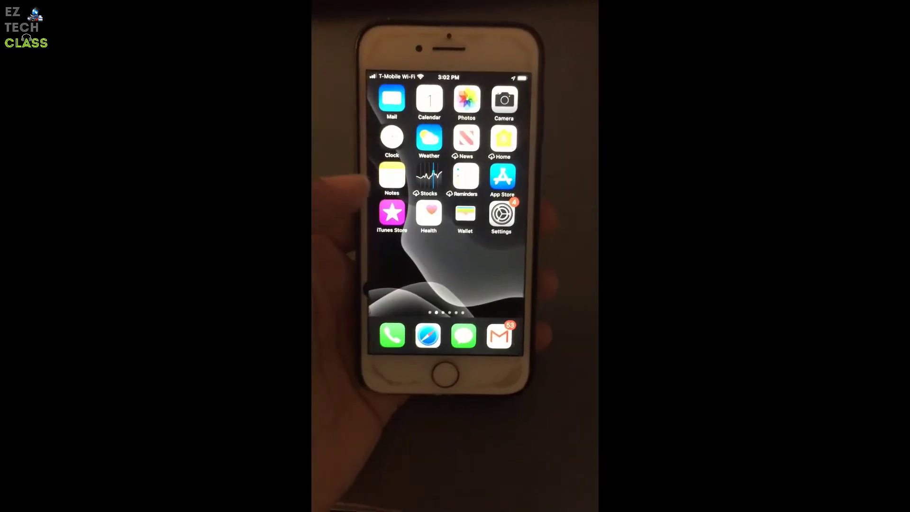
- Set iPhone Photos 'Transfer to Mac or PC' to Keep Originals
left_click(500, 215)
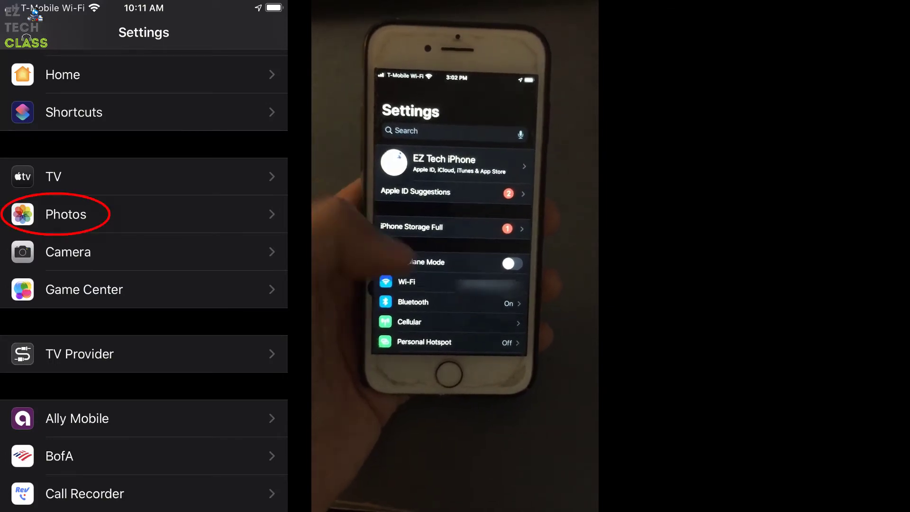
scroll("down", 3)
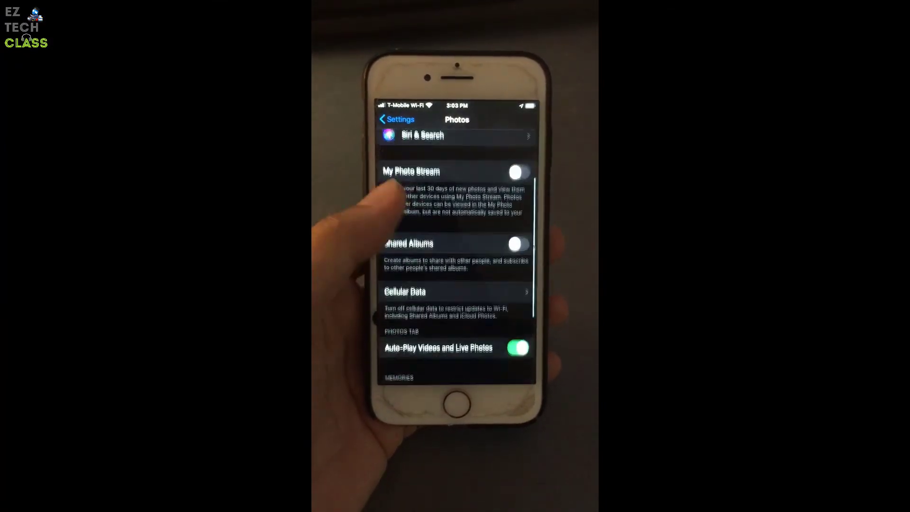
scroll("down", 3)
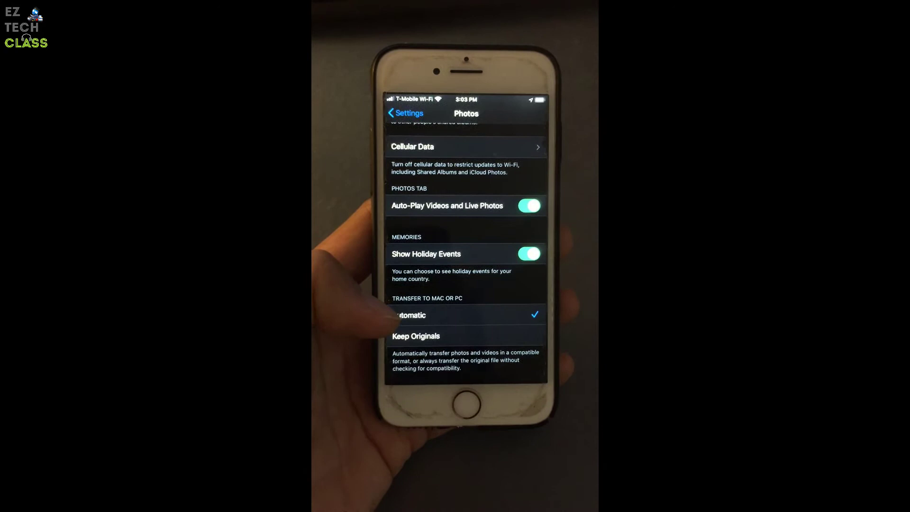
left_click(763, 427)
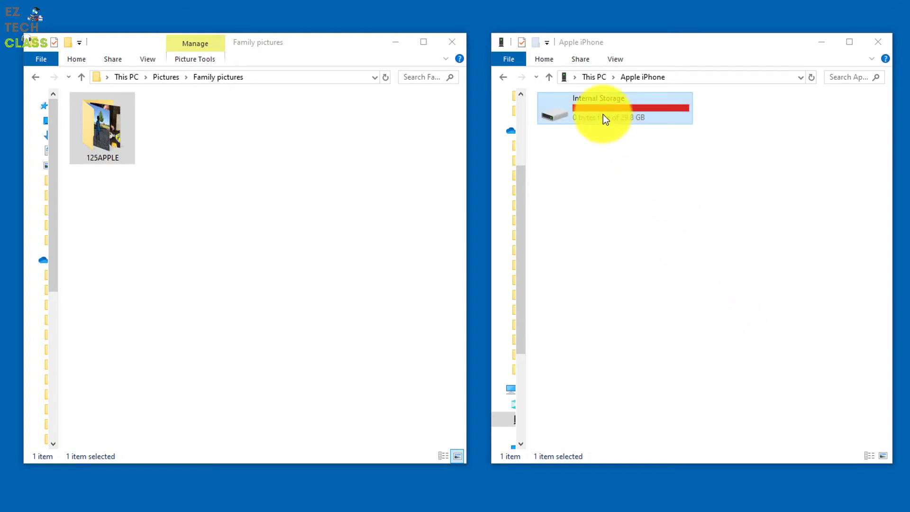
- Open the iPhone's Internal Storage to reach the DCIM folder
double_click(597, 108)
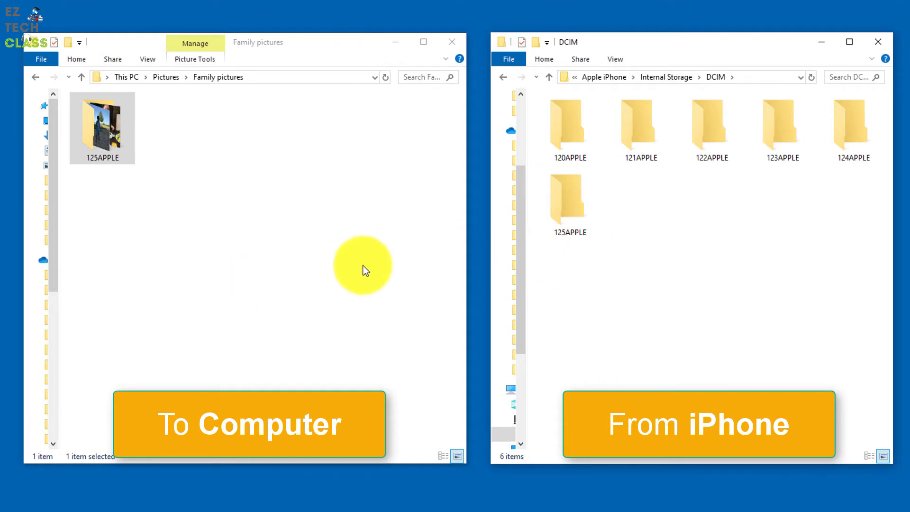
- Drop 125APPLE onto Family pictures and confirm merging with the existing 125APPLE folder
left_click_drag(569, 202, 325, 249)
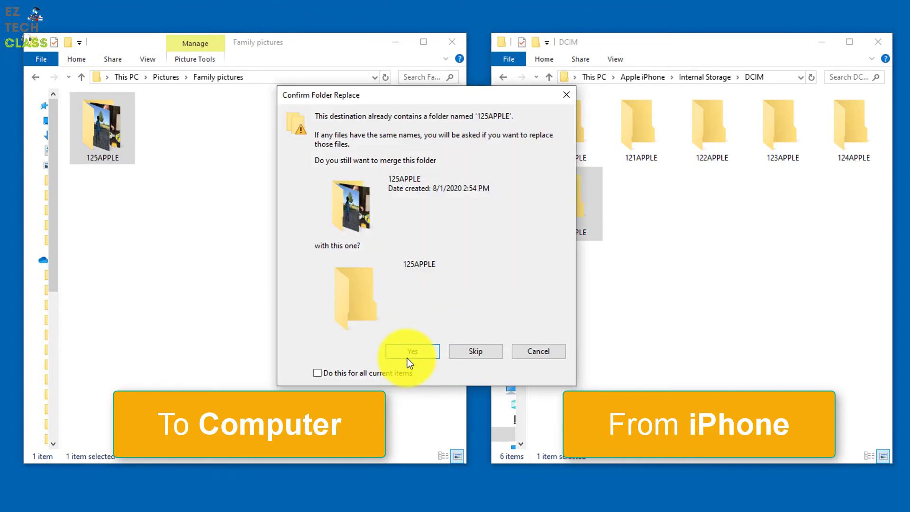
left_click(412, 351)
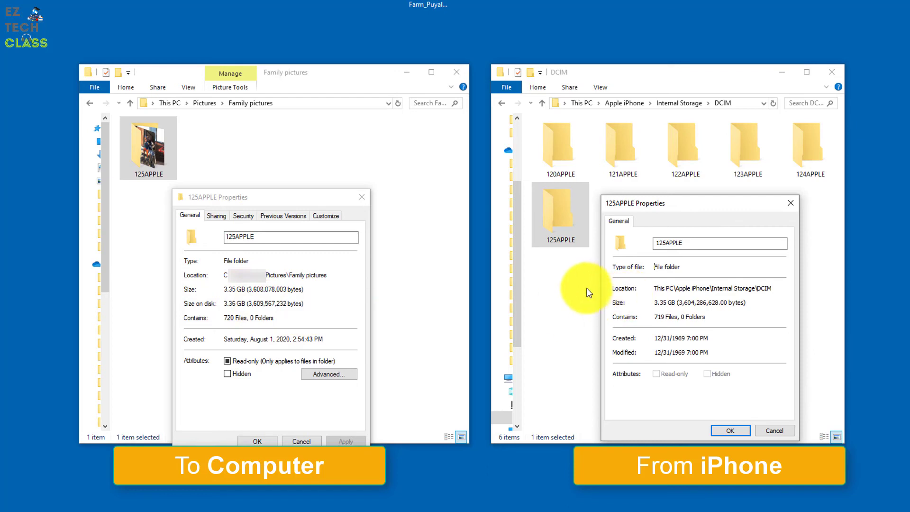
mouse_move(582, 321)
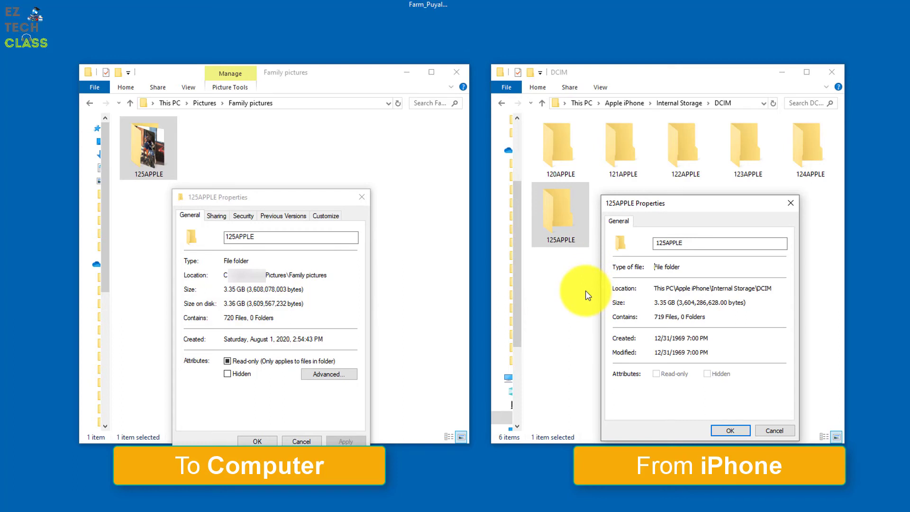
mouse_move(572, 307)
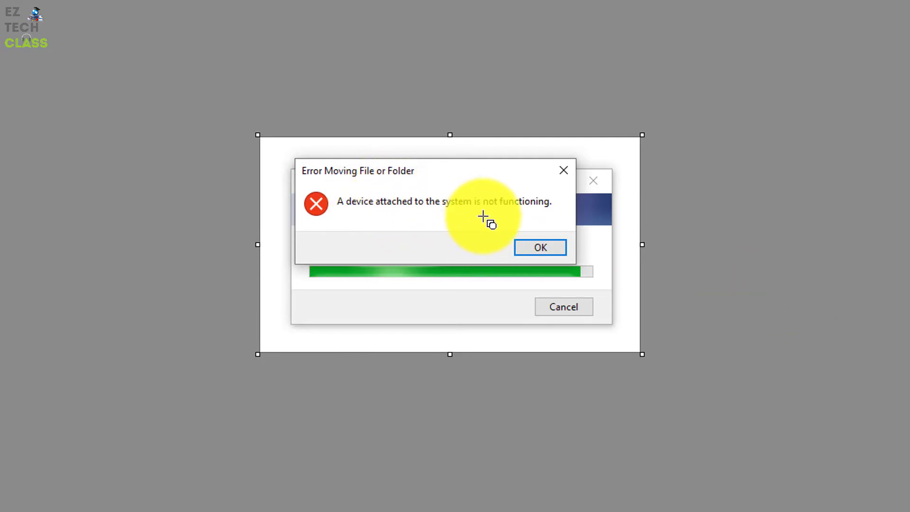
mouse_move(607, 269)
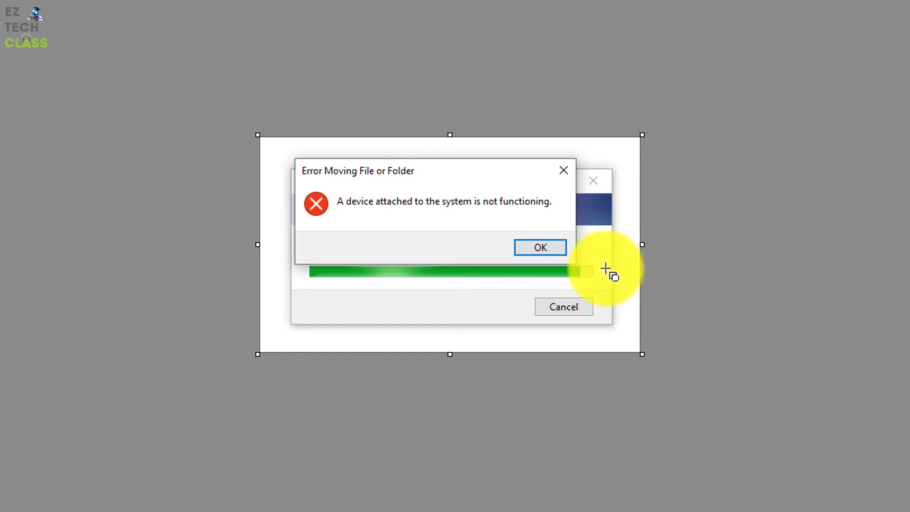
mouse_move(635, 285)
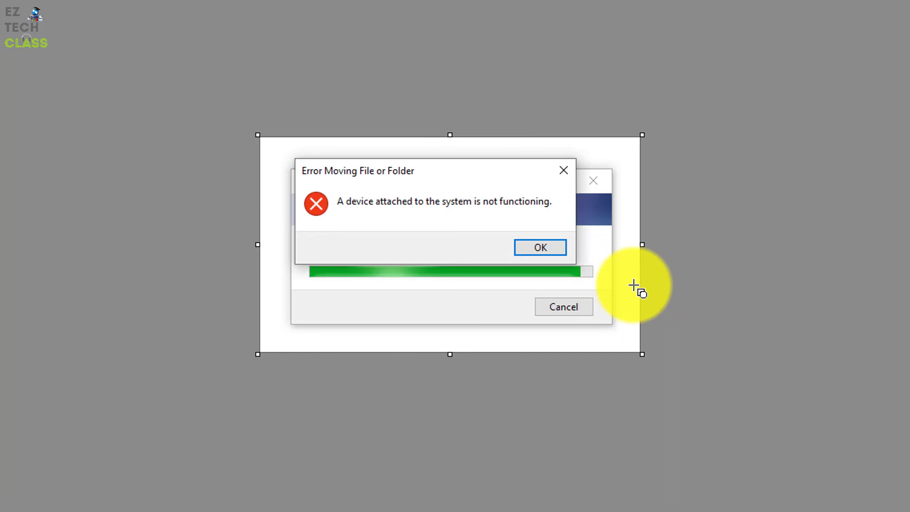
- Start the 125APPLE copy into Family pictures, about 5 minutes remaining
left_click(540, 247)
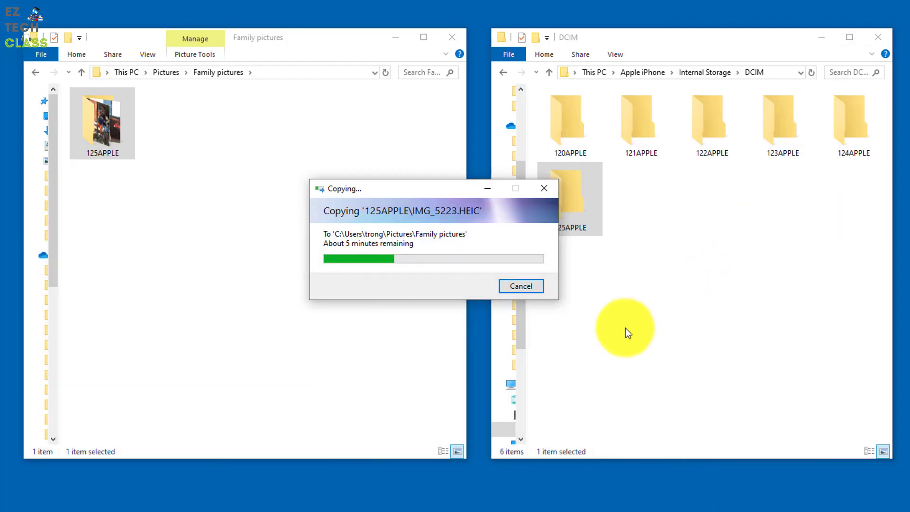
mouse_move(656, 305)
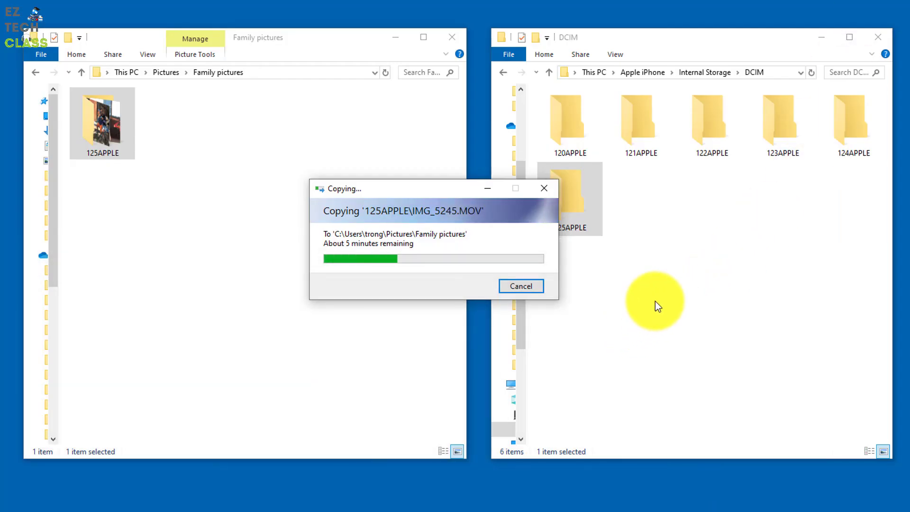
mouse_move(759, 226)
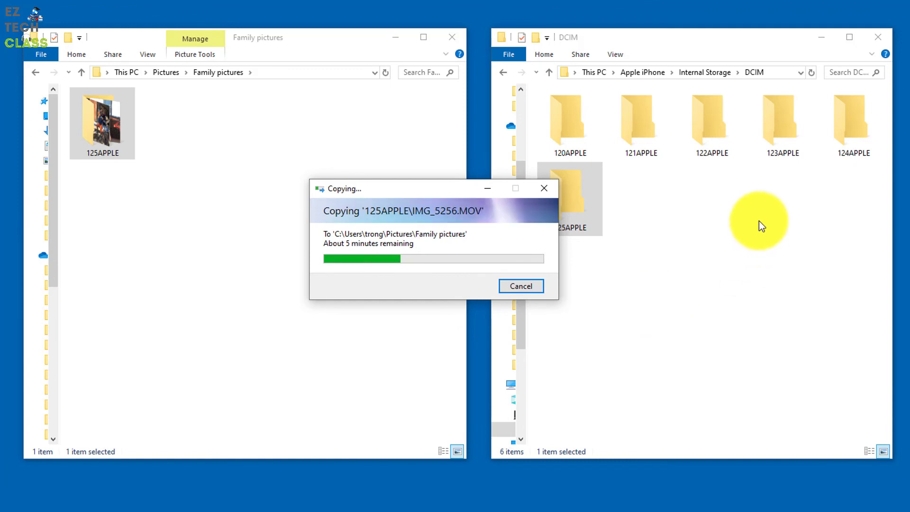